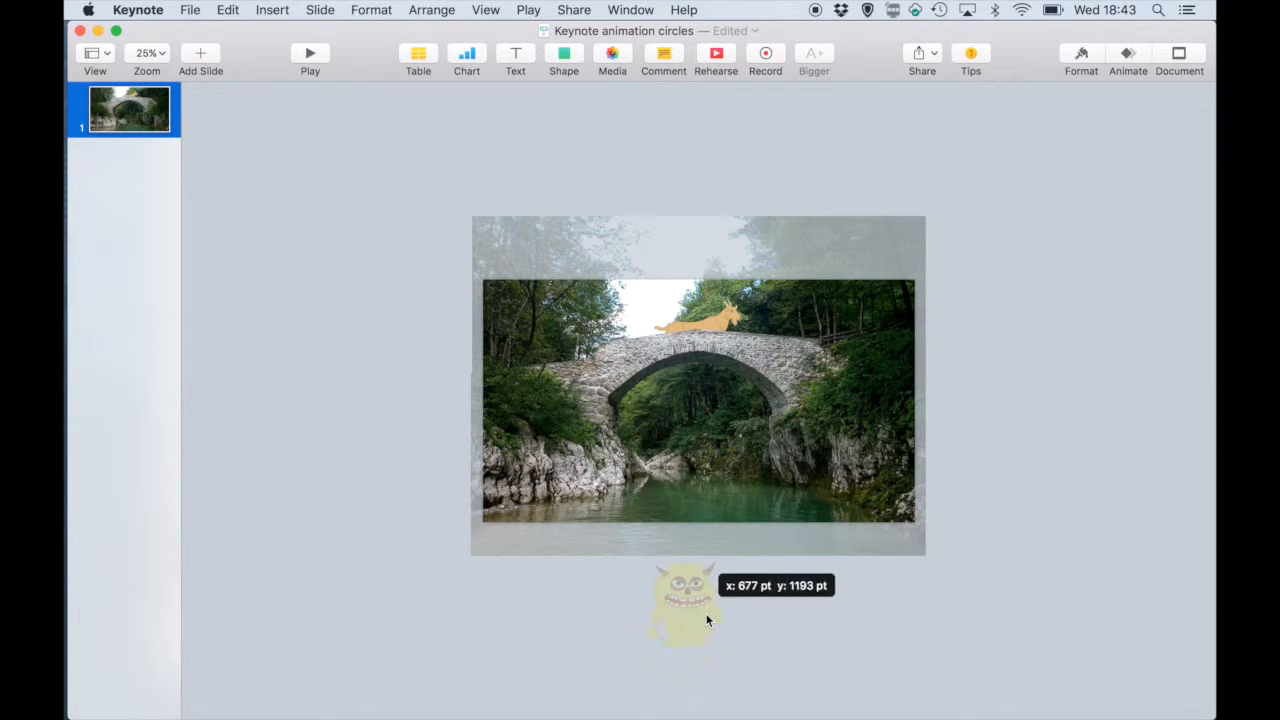
- Test-move the ogre up into the river and back below the slide, checking the bridge photo's options
left_click_drag(684, 600, 696, 490)
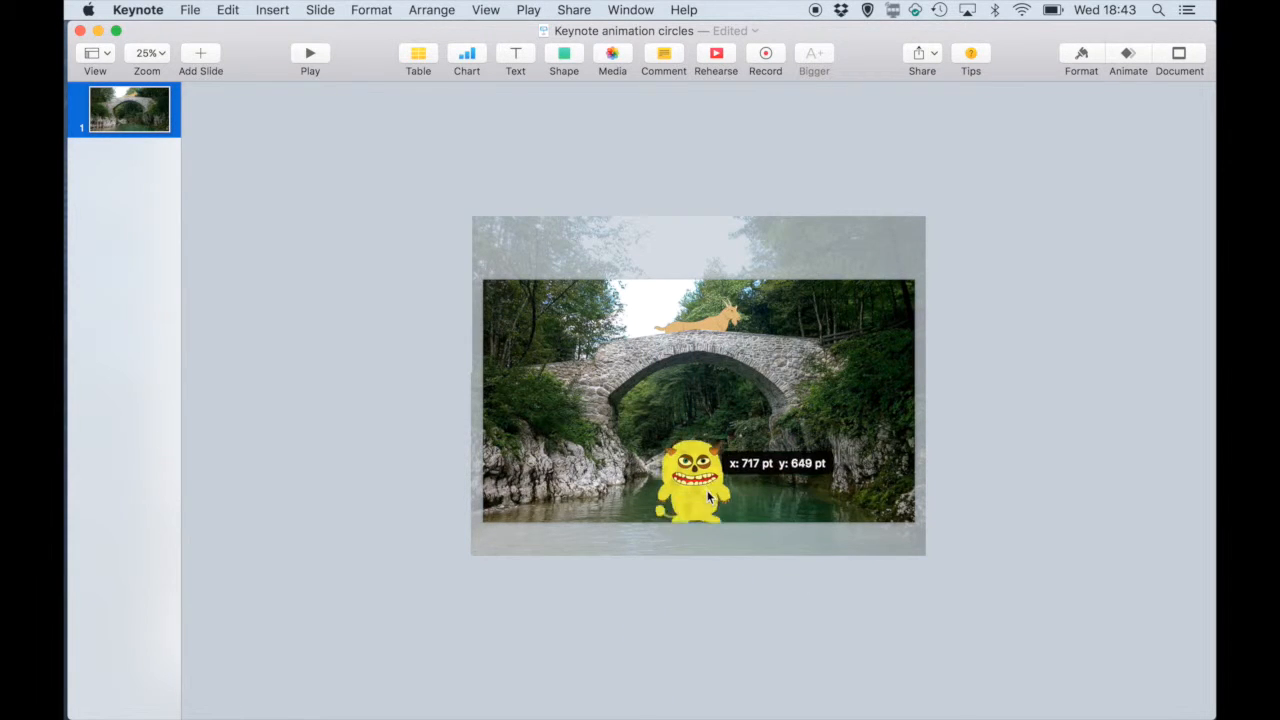
left_click_drag(696, 486, 696, 616)
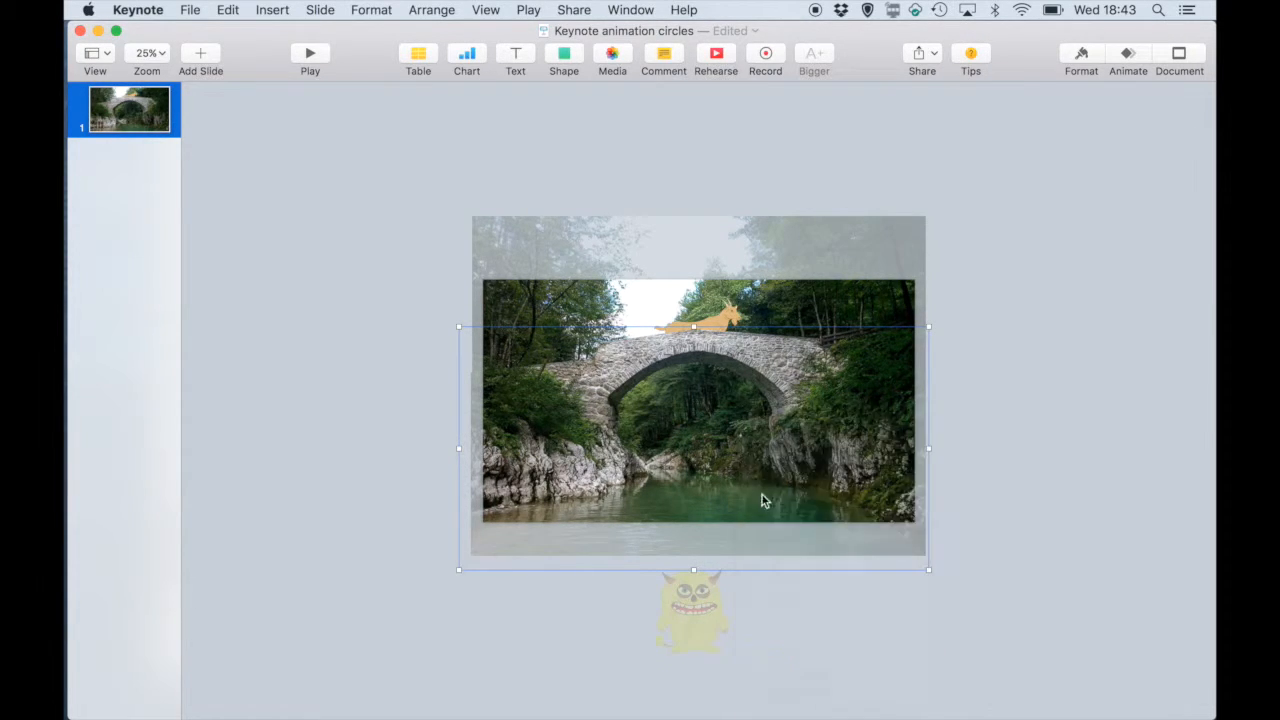
right_click(764, 500)
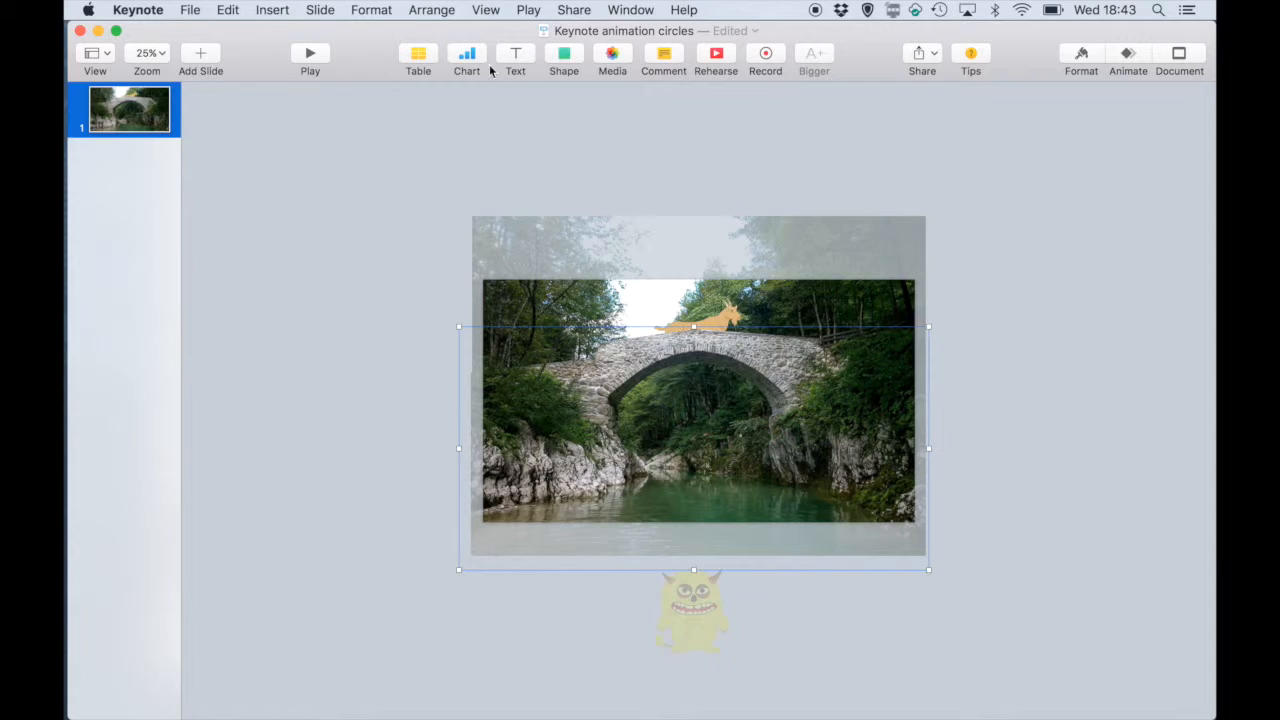
- Zoom in on the water and draw a wavy custom-shape outline across the river with the Pen
left_click(148, 52)
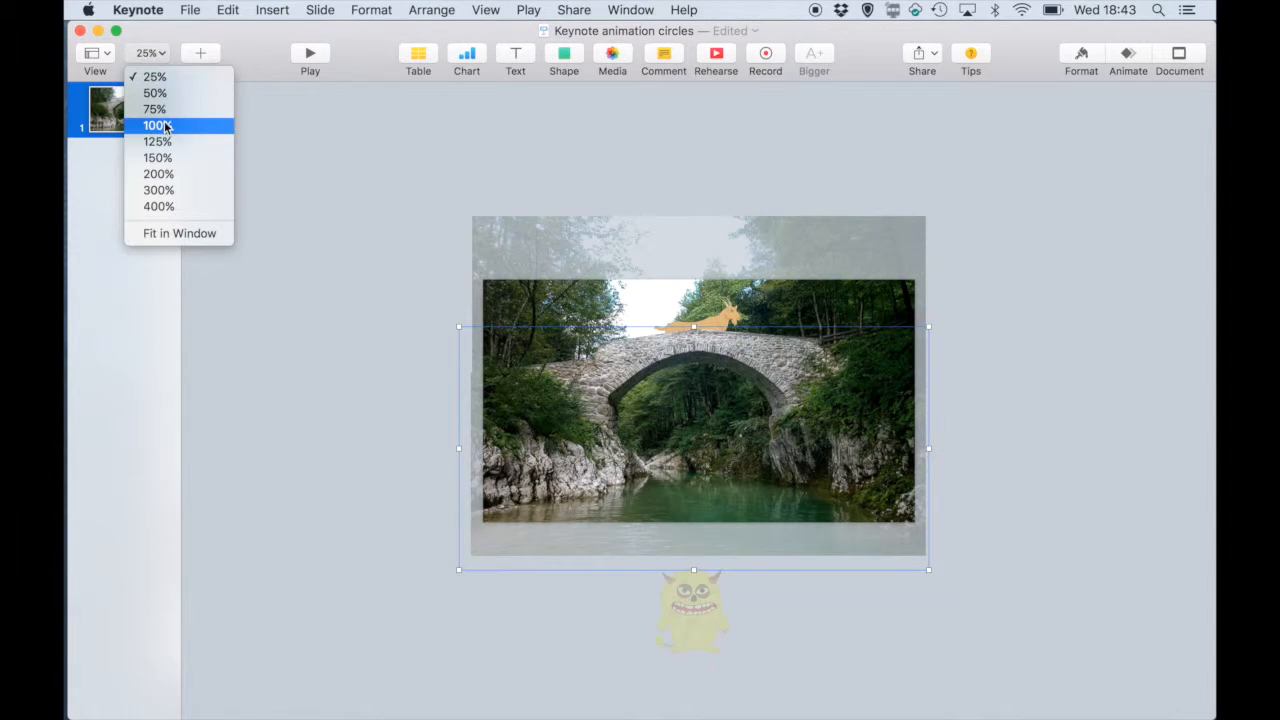
left_click(154, 108)
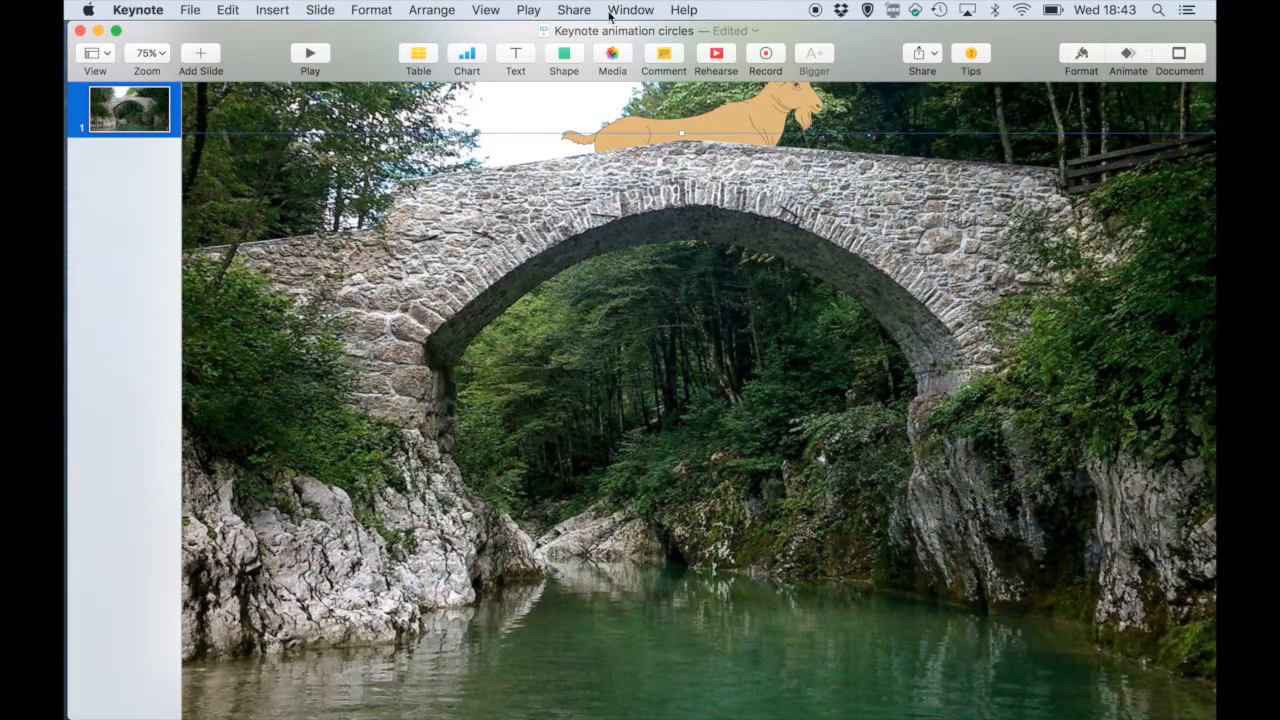
left_click(564, 56)
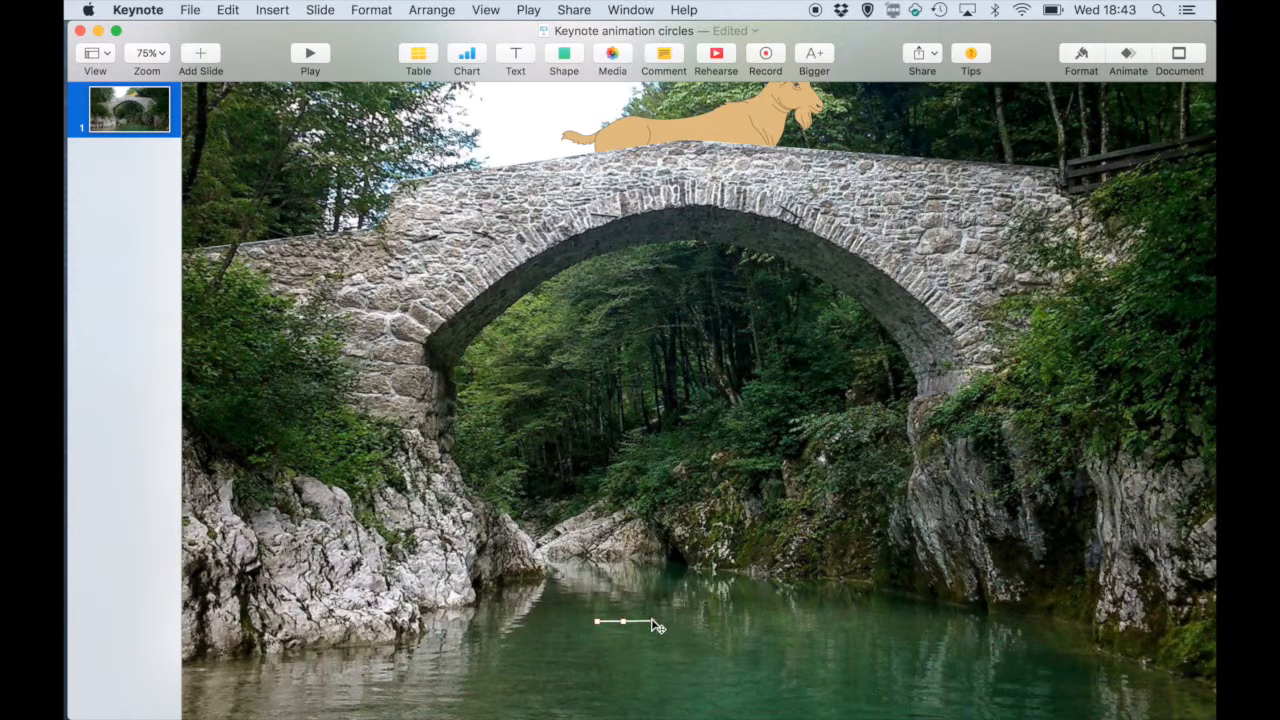
left_click_drag(620, 620, 776, 620)
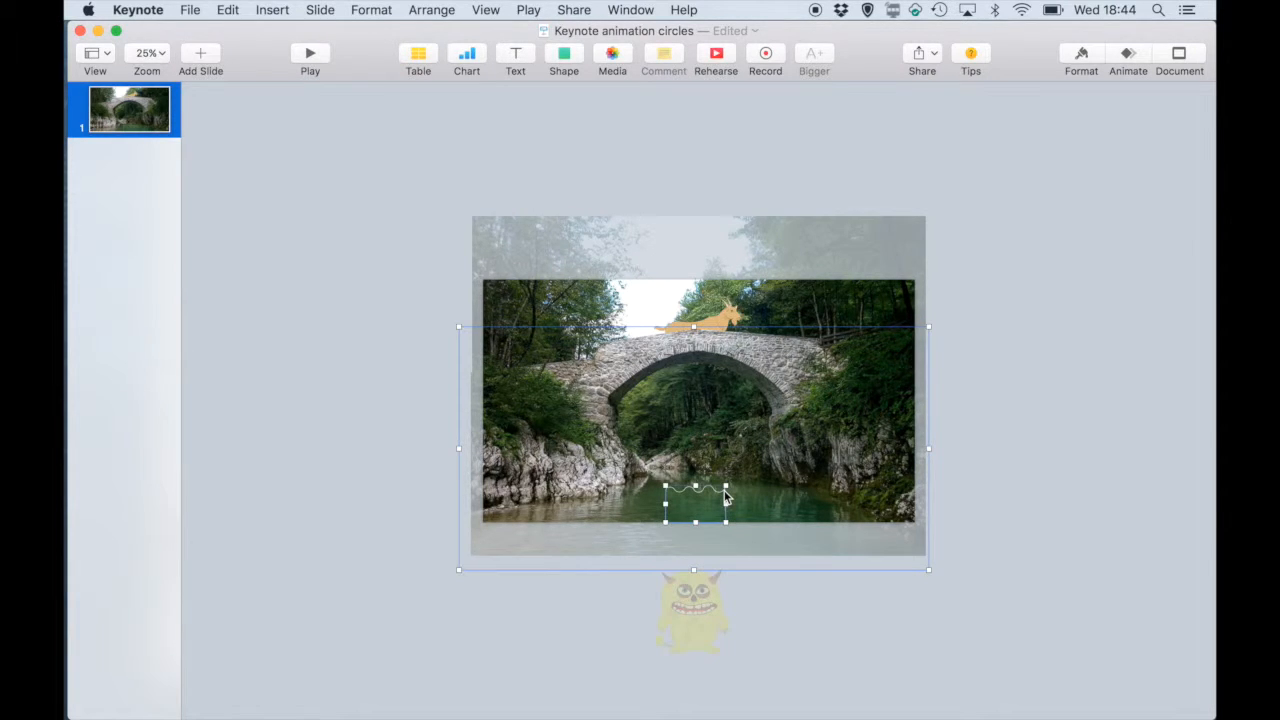
- Mask the ogre with the wave shape via Format > Image > Mask With Selection and finish the mask
left_click(372, 8)
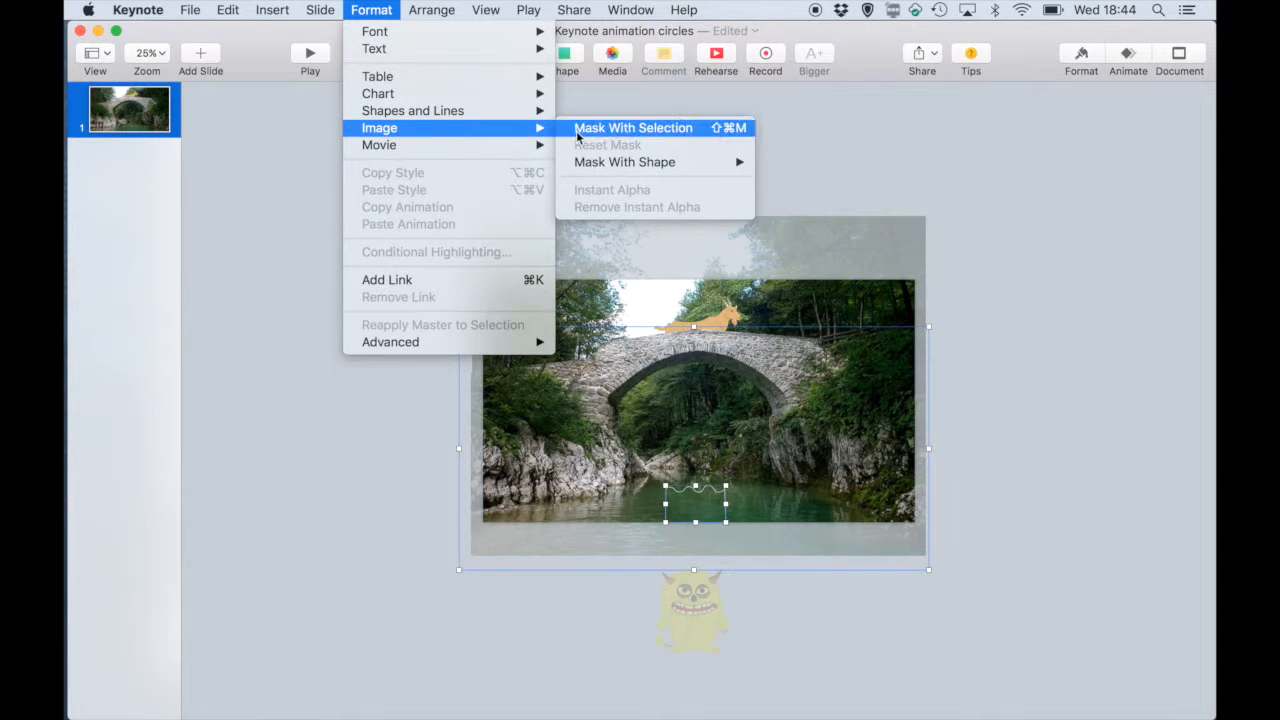
left_click(632, 128)
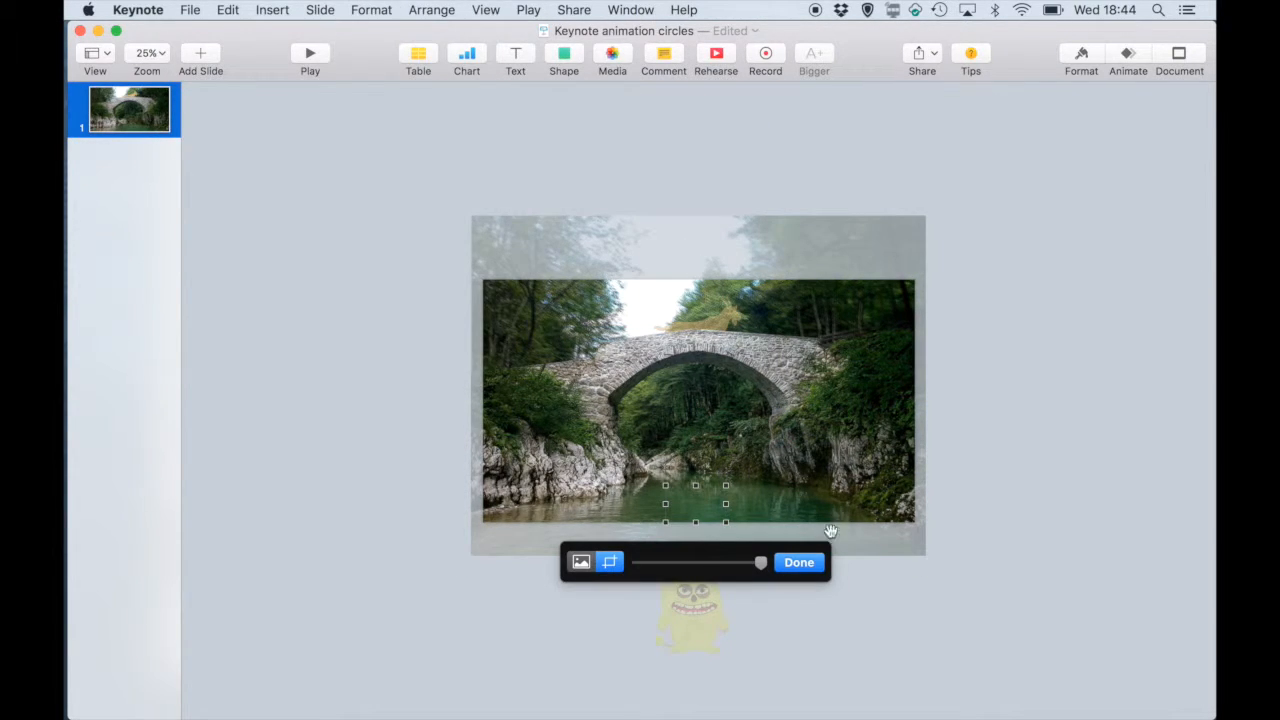
left_click(798, 560)
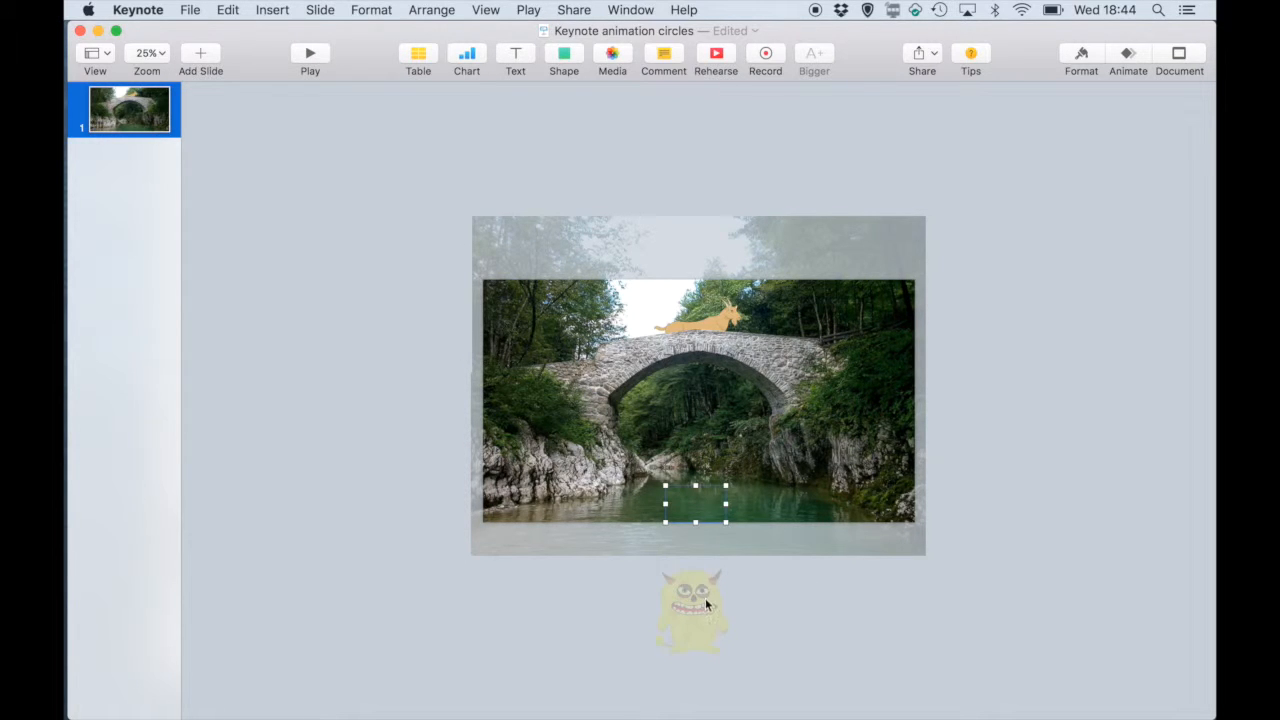
- Position the masked ogre in the river beneath the bridge so only its head shows
left_click_drag(692, 610, 692, 510)
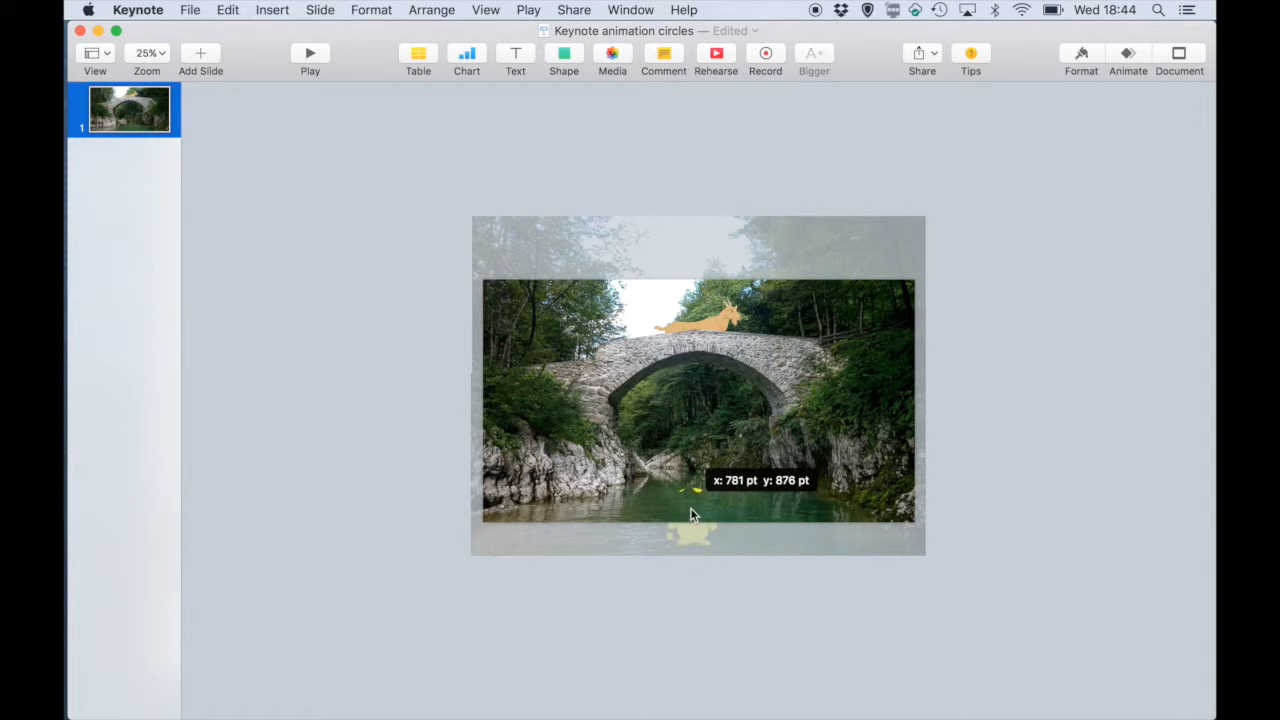
left_click_drag(696, 516, 692, 480)
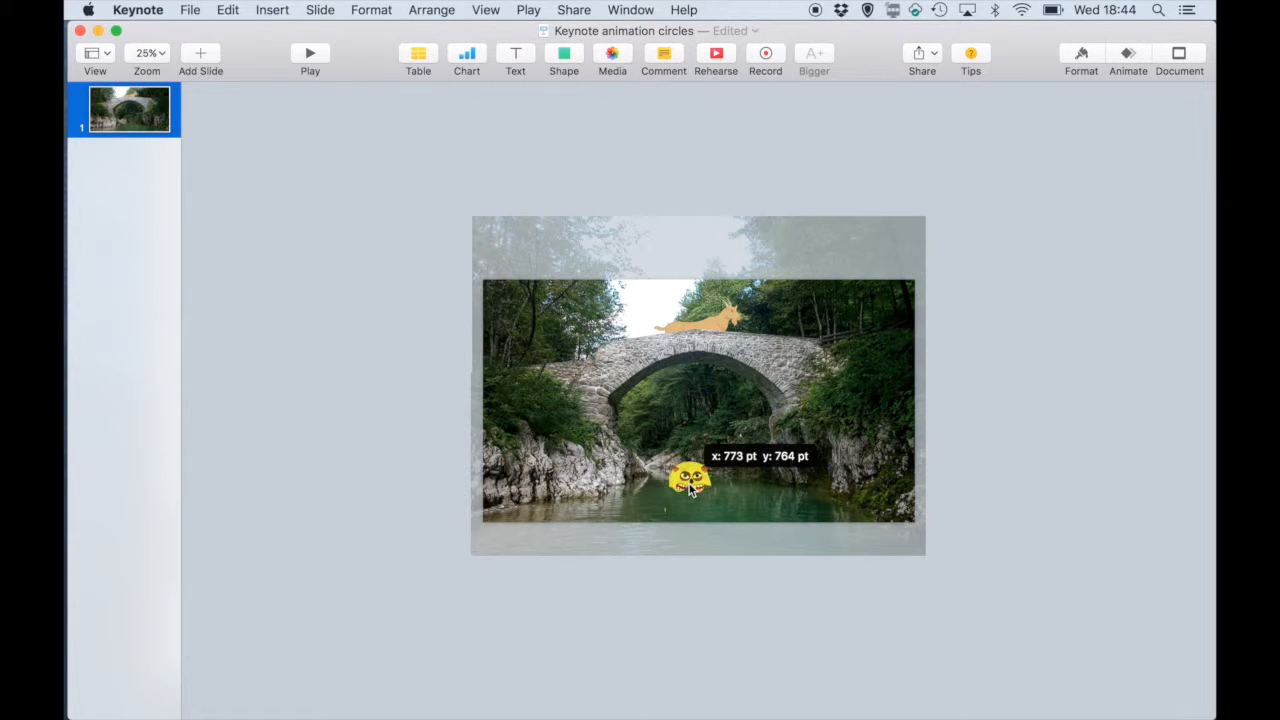
left_click(690, 486)
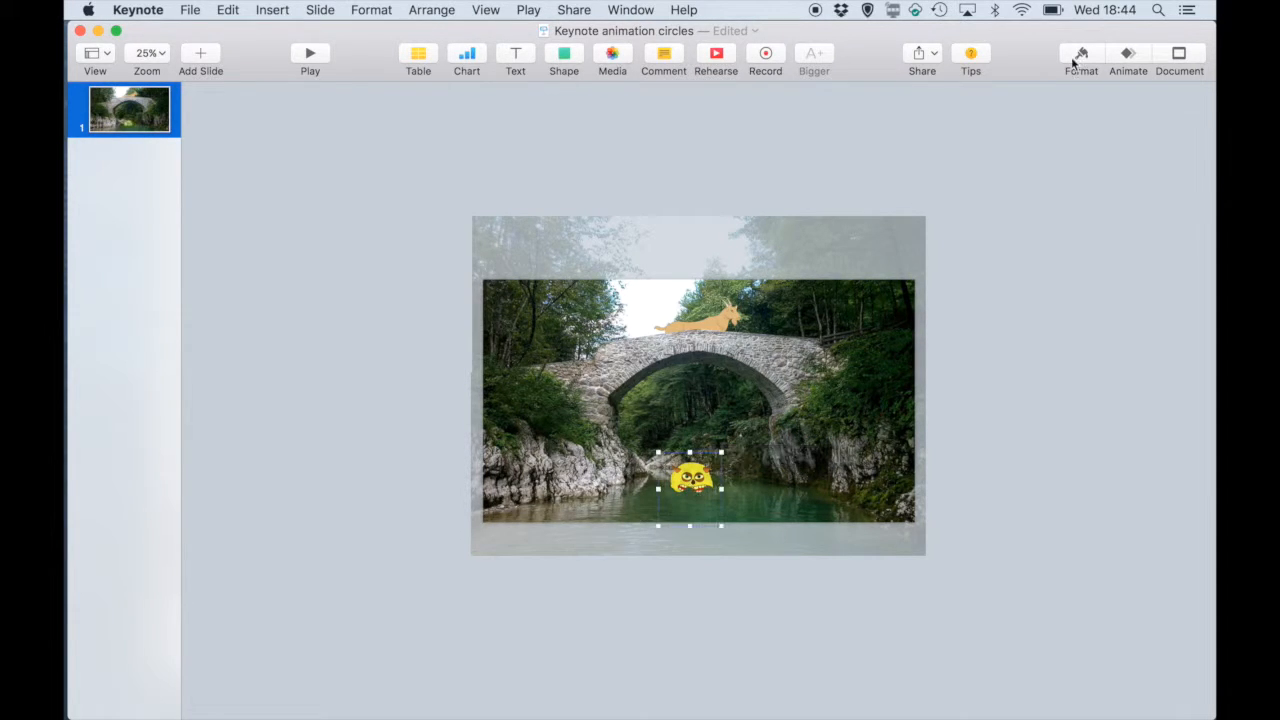
- Give the ogre a Move In build, direction Bottom to Top, duration 4 s
left_click(1128, 56)
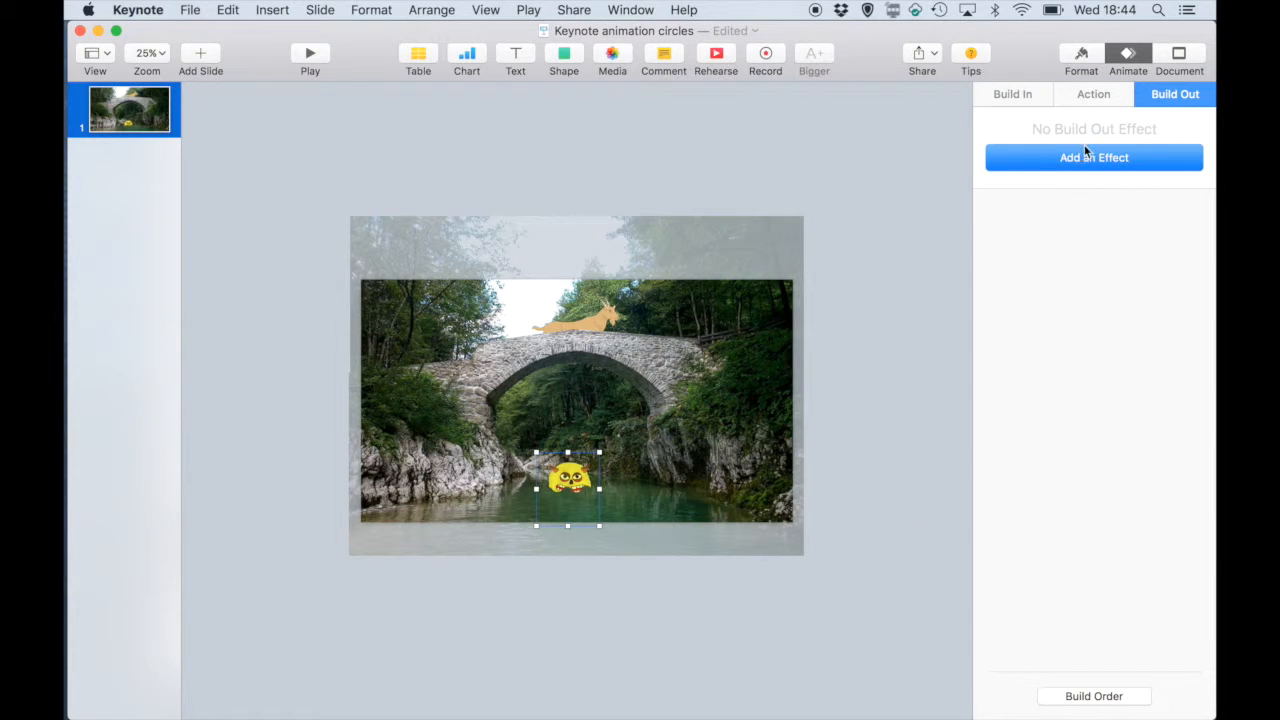
left_click(1012, 94)
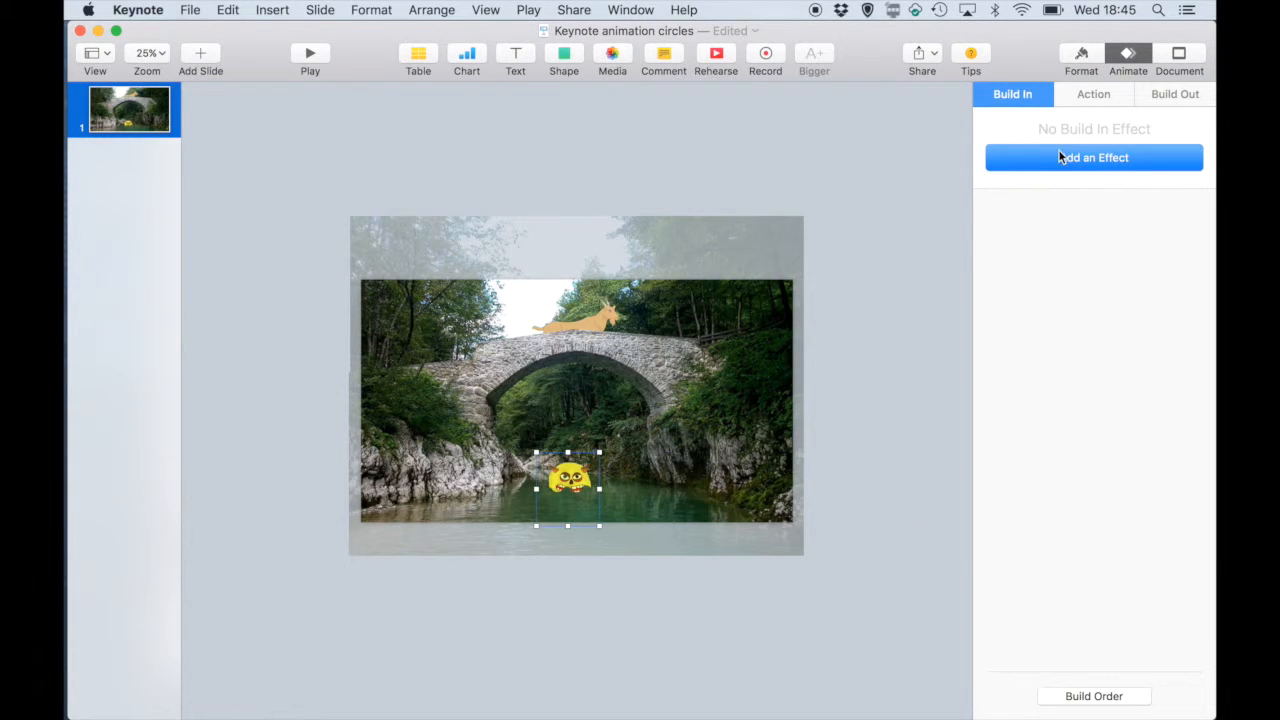
left_click(1094, 156)
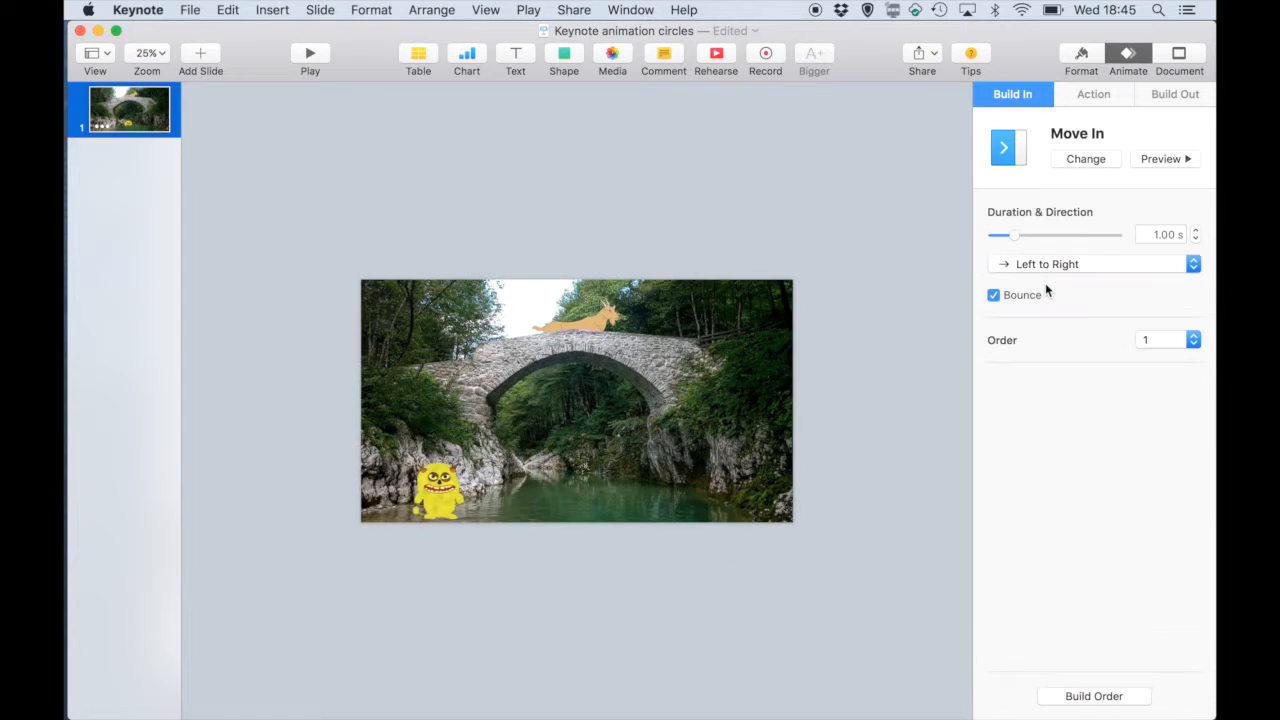
left_click(1092, 264)
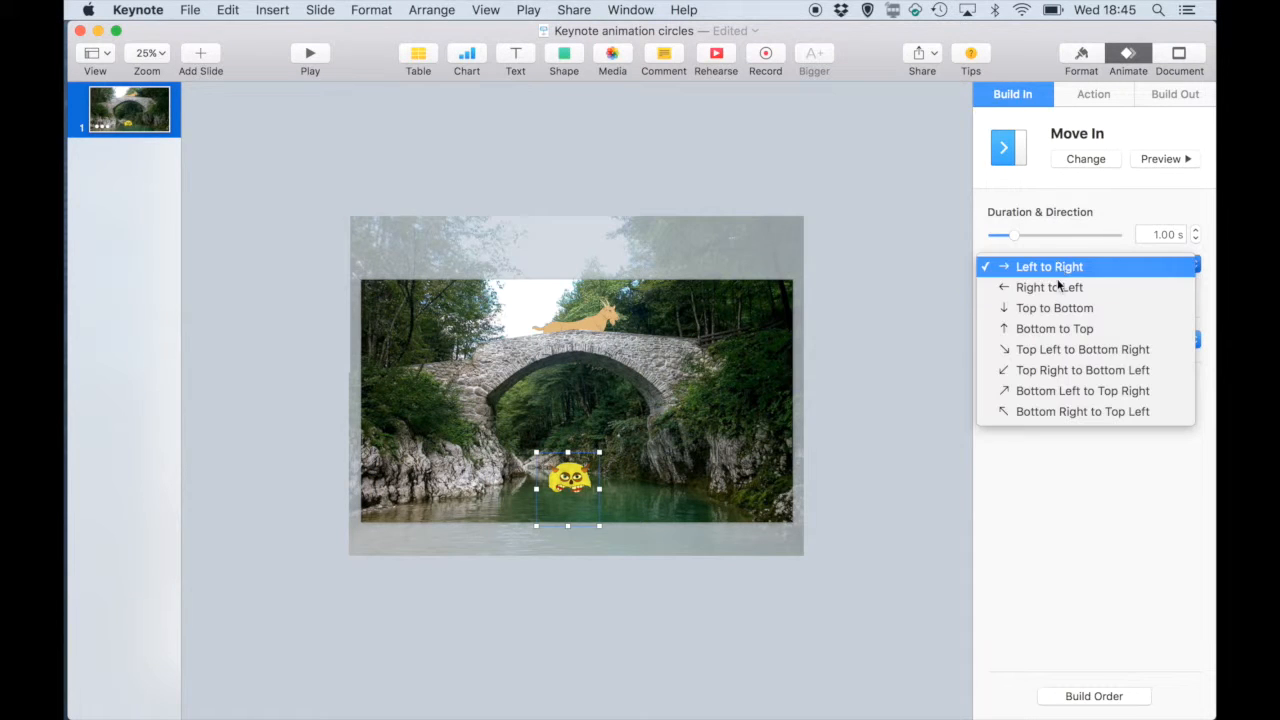
left_click(1054, 328)
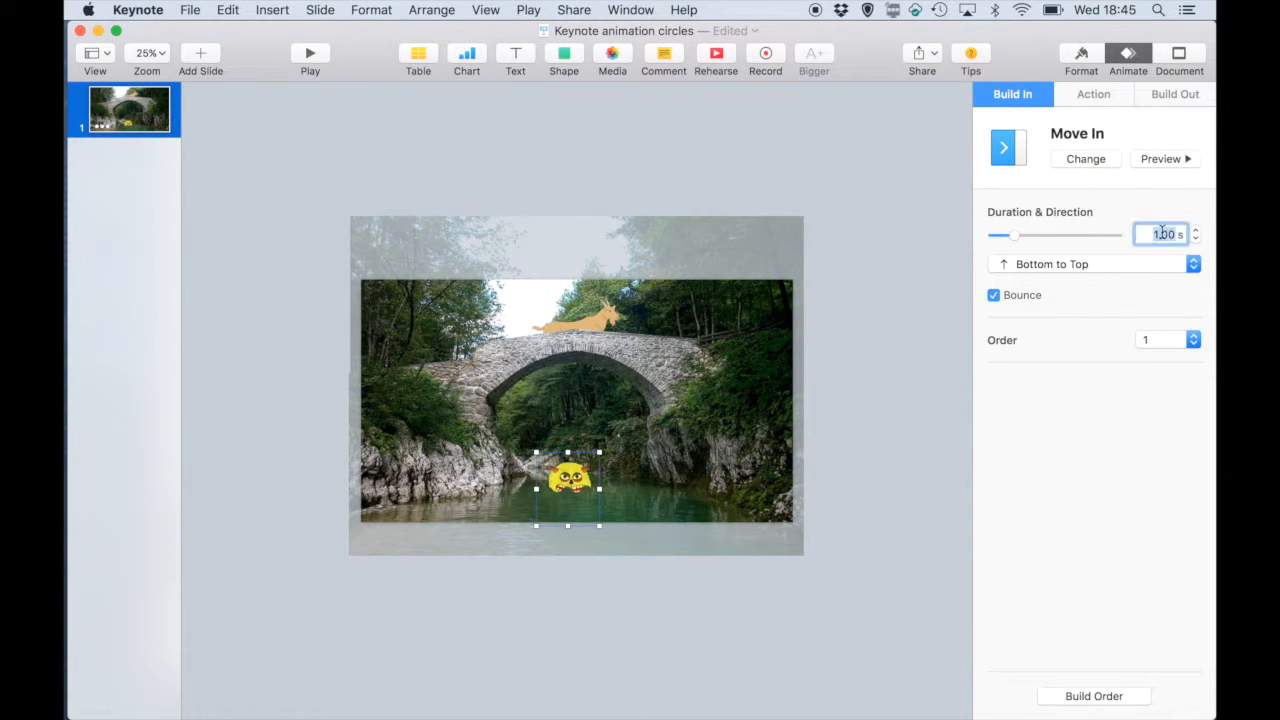
type("4")
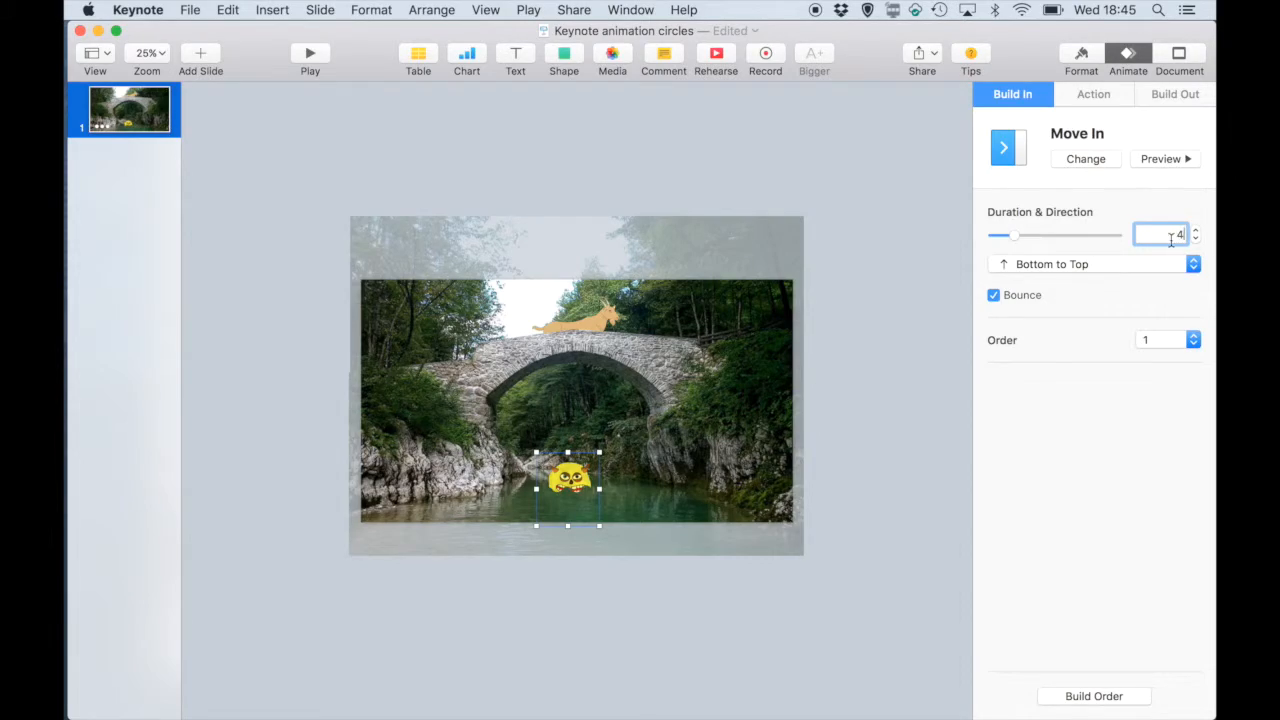